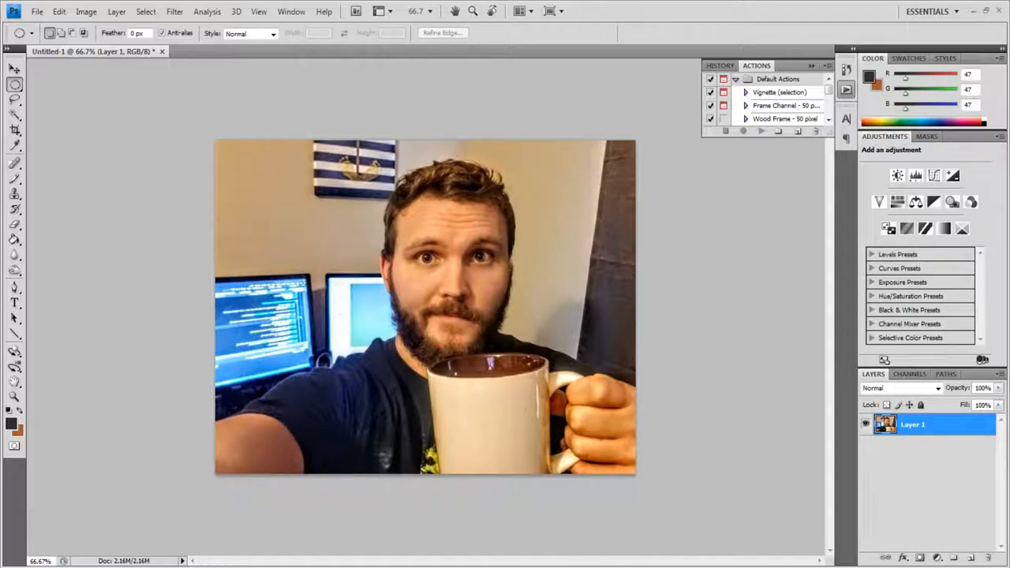
Reveal the lasso selection tools from the Tools panel flyout
left_click(14, 129)
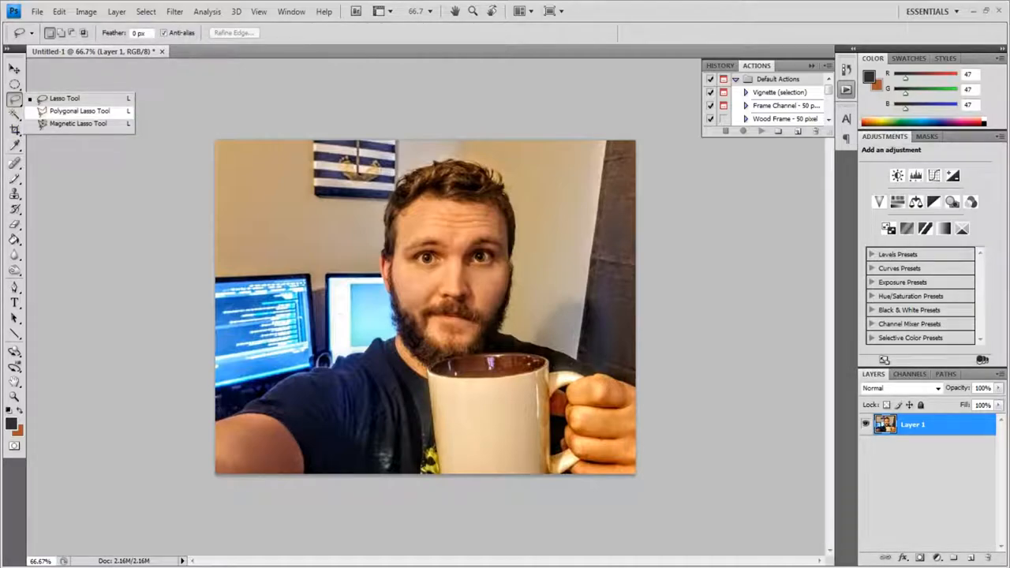
Lasso around the man's head, shoulders and mug, then invert so the background is selected
left_click(65, 98)
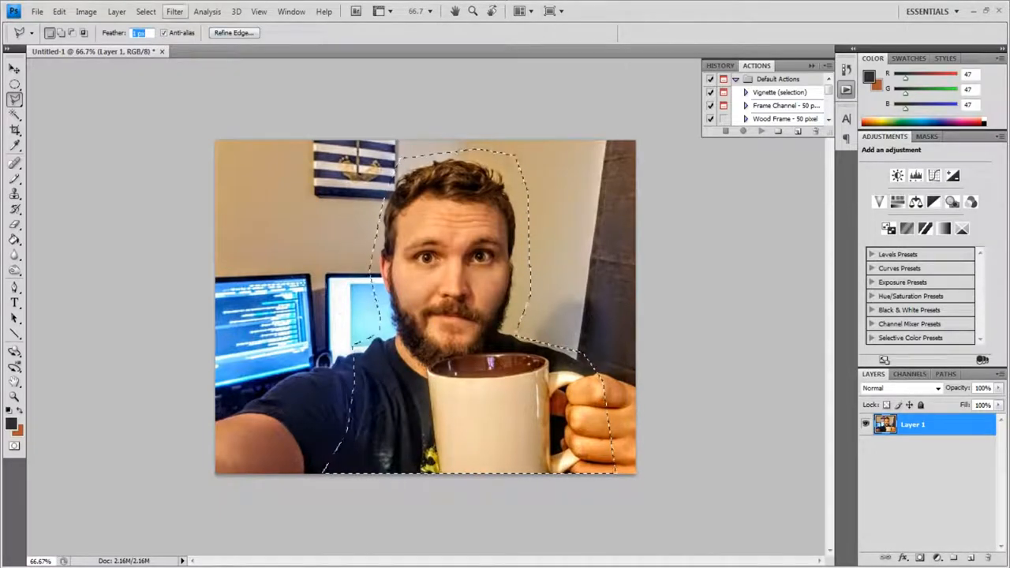
left_click(145, 11)
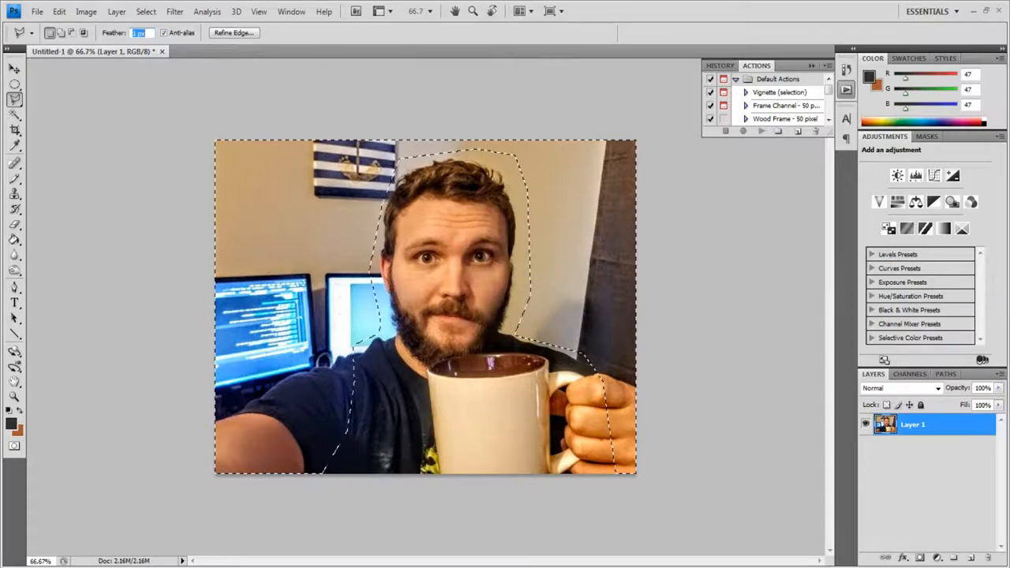
Start a Gaussian Blur filter on the selected background
left_click(173, 11)
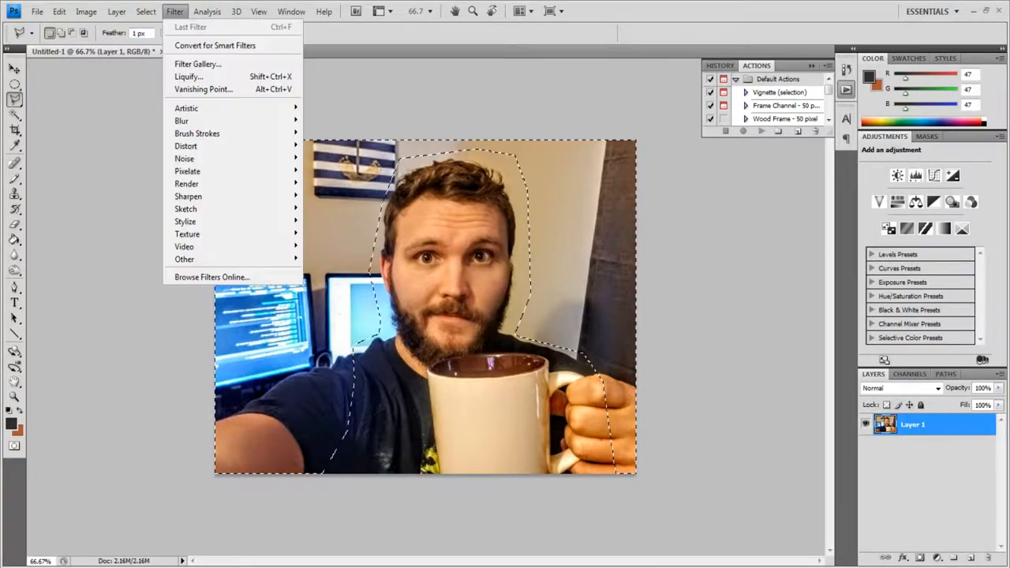
mouse_move(214, 44)
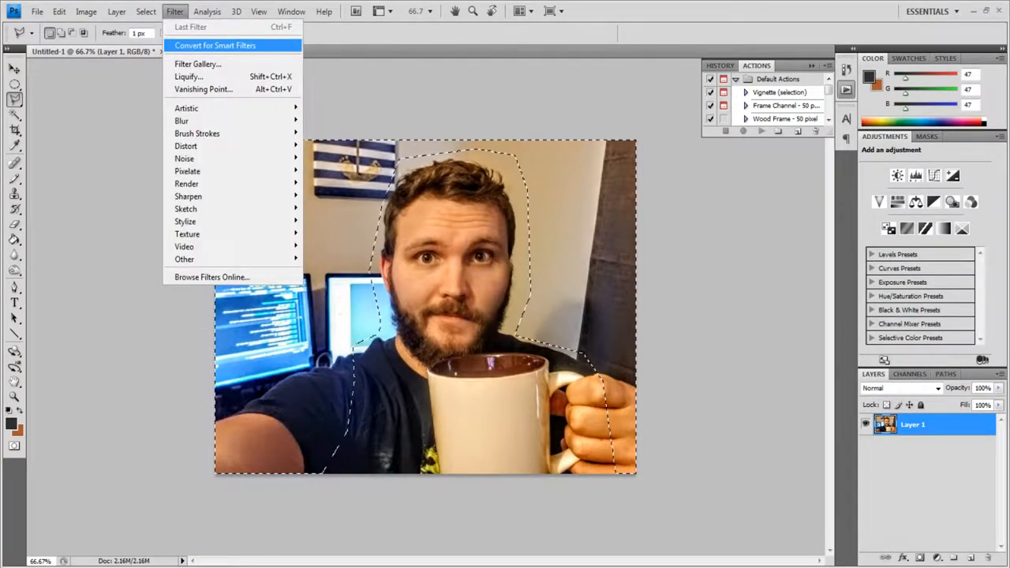
mouse_move(181, 120)
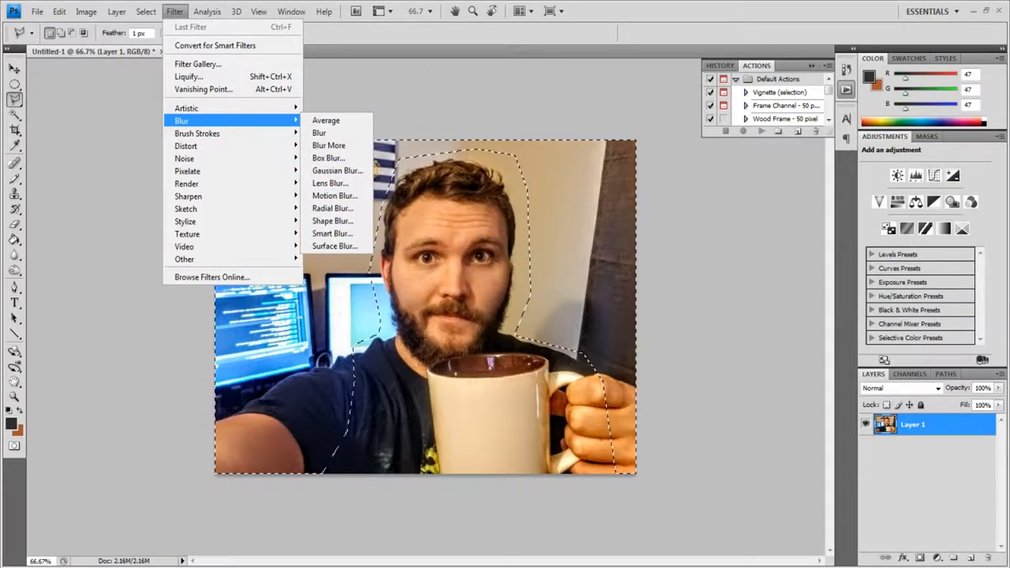
left_click(337, 171)
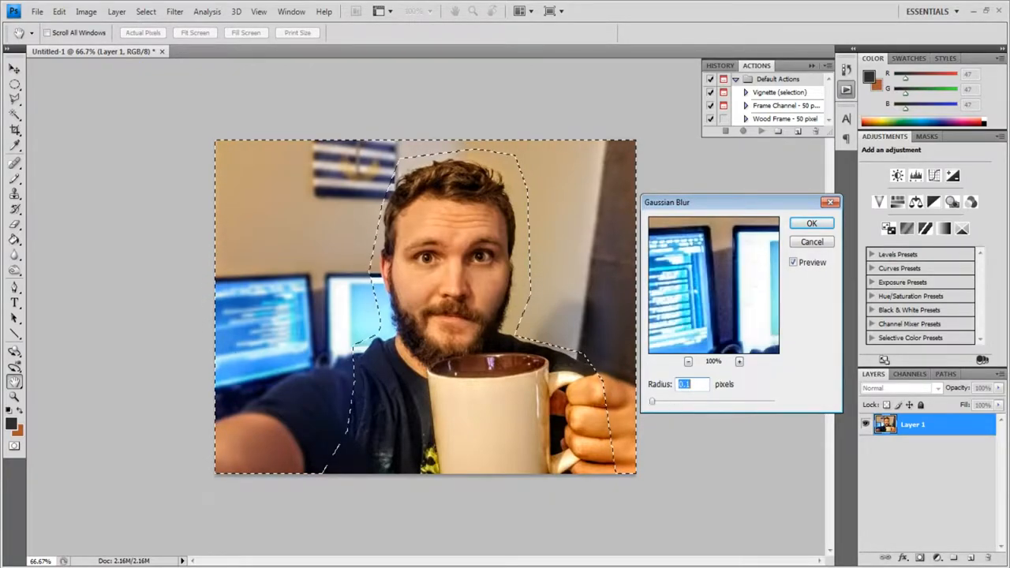
Apply a 5.0-pixel Gaussian blur to the background and deselect
type("3.6")
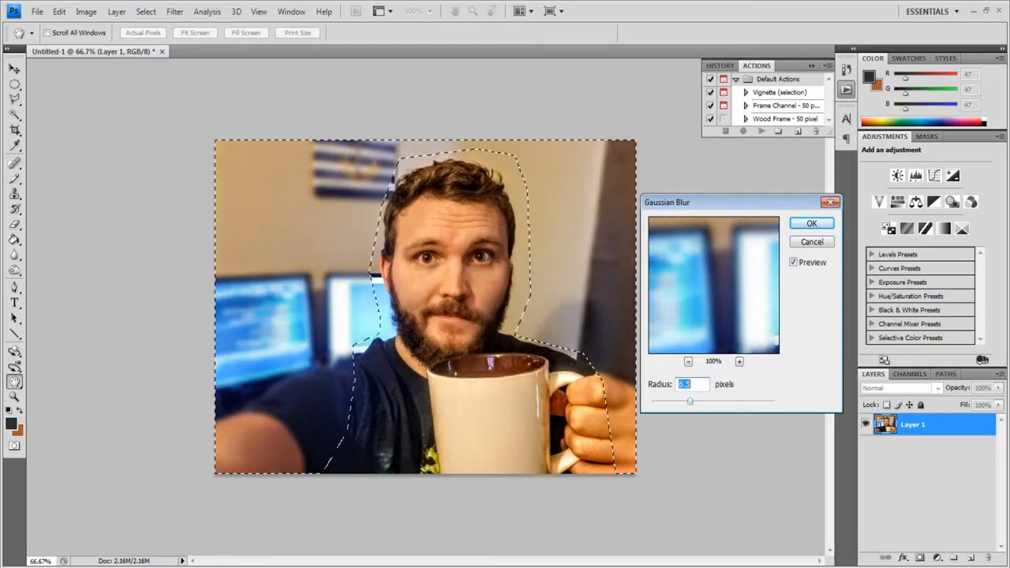
type("5.0")
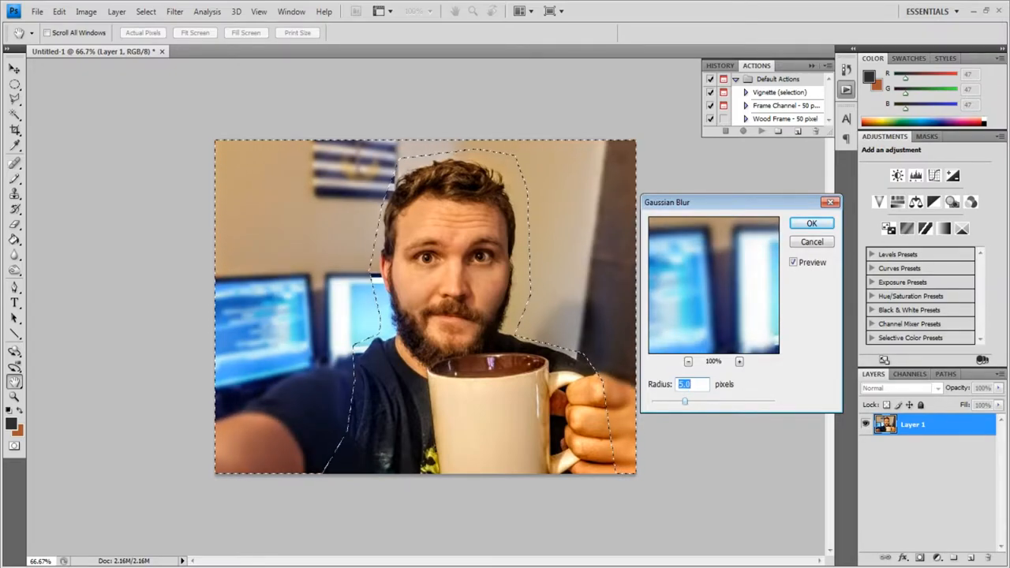
left_click(811, 222)
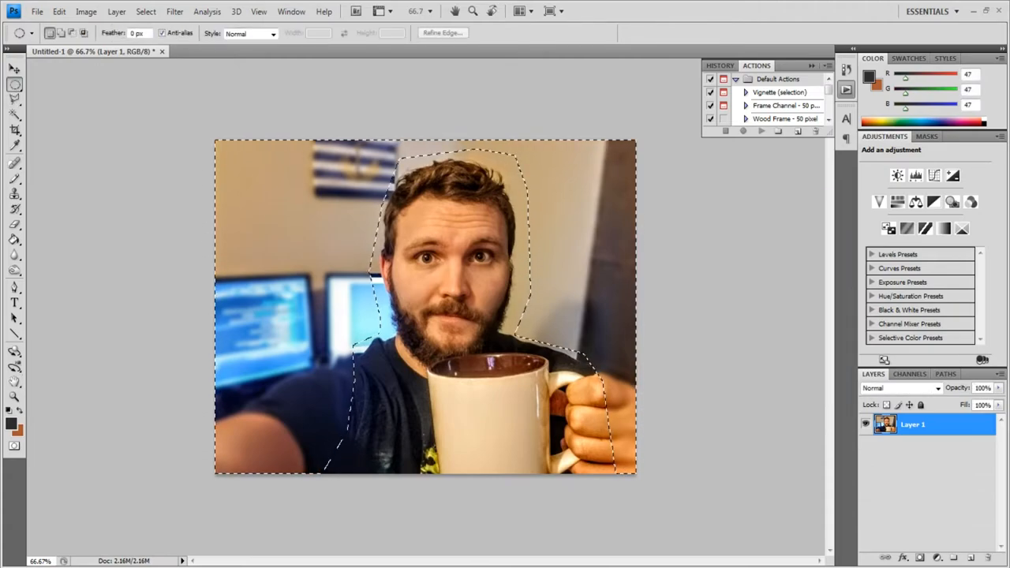
key("ctrl+d")
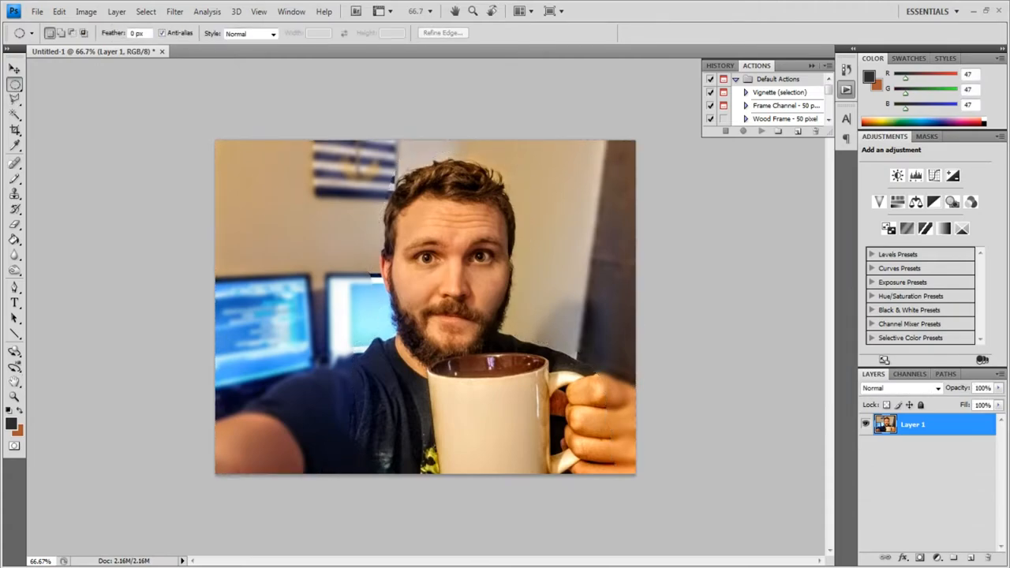